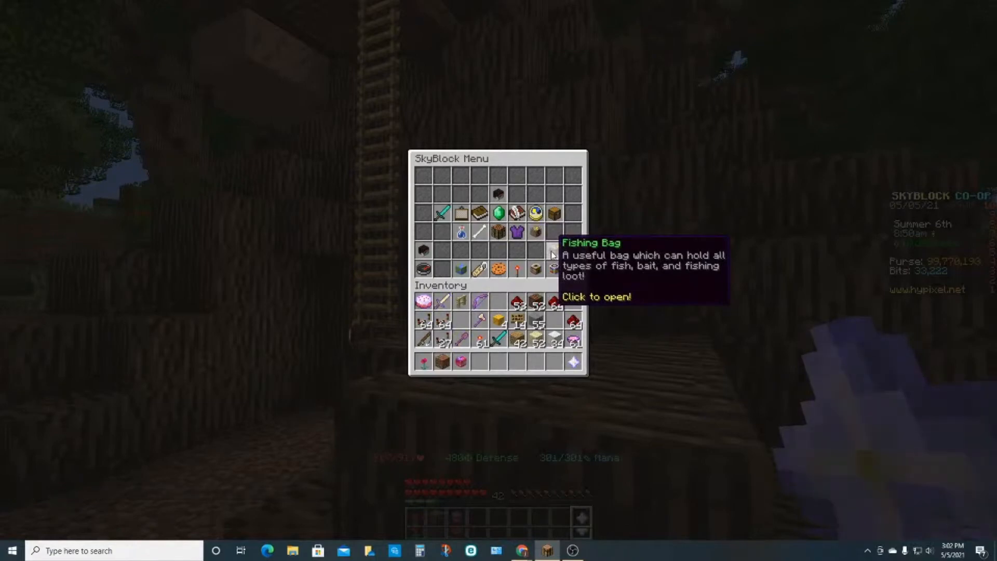
View the Fishing Bag contents twice, returning to the SkyBlock Menu in between.
{"action": "left_click", "coordinate": [553, 250]}
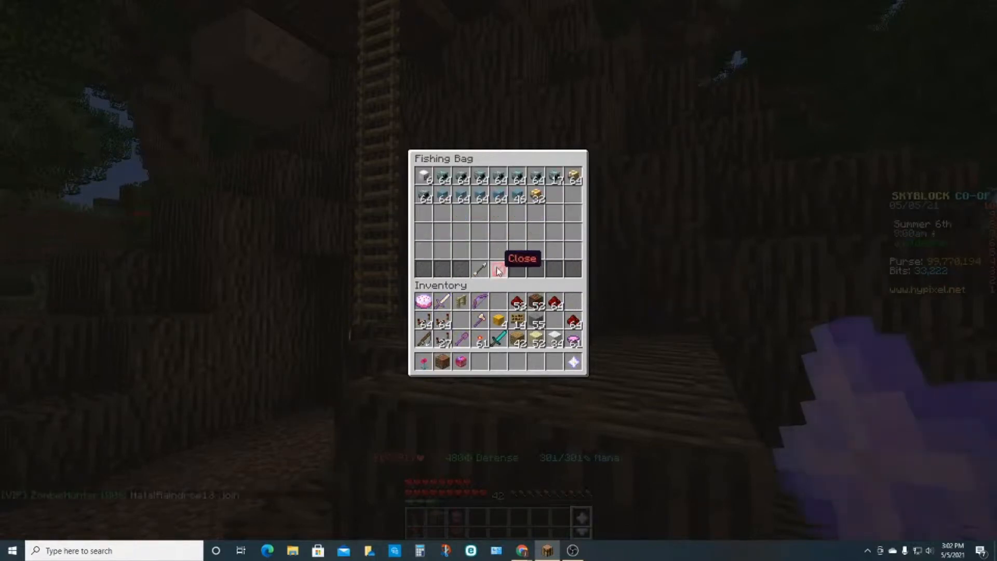
{"action": "left_click", "coordinate": [521, 263]}
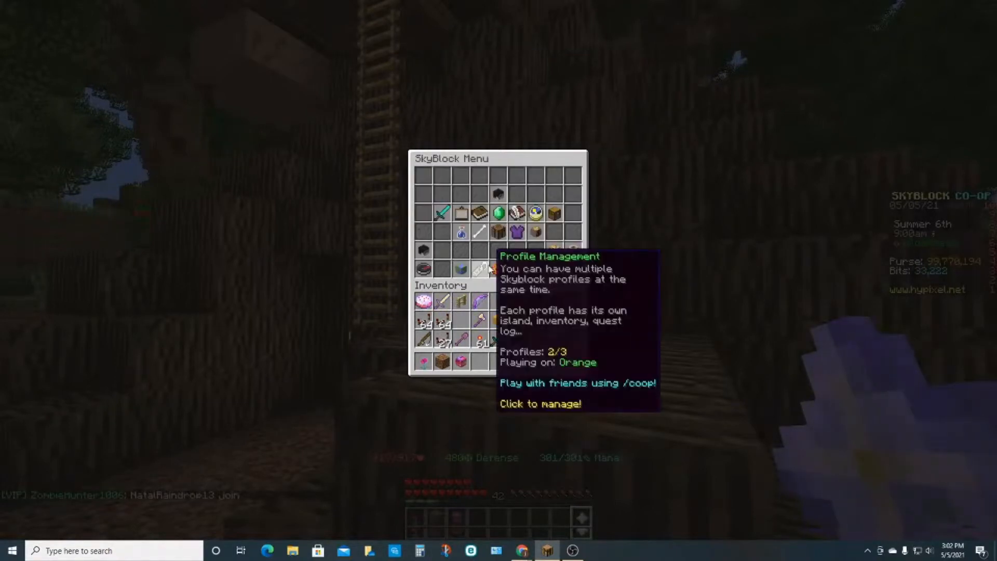
{"action": "mouse_move", "coordinate": [551, 254]}
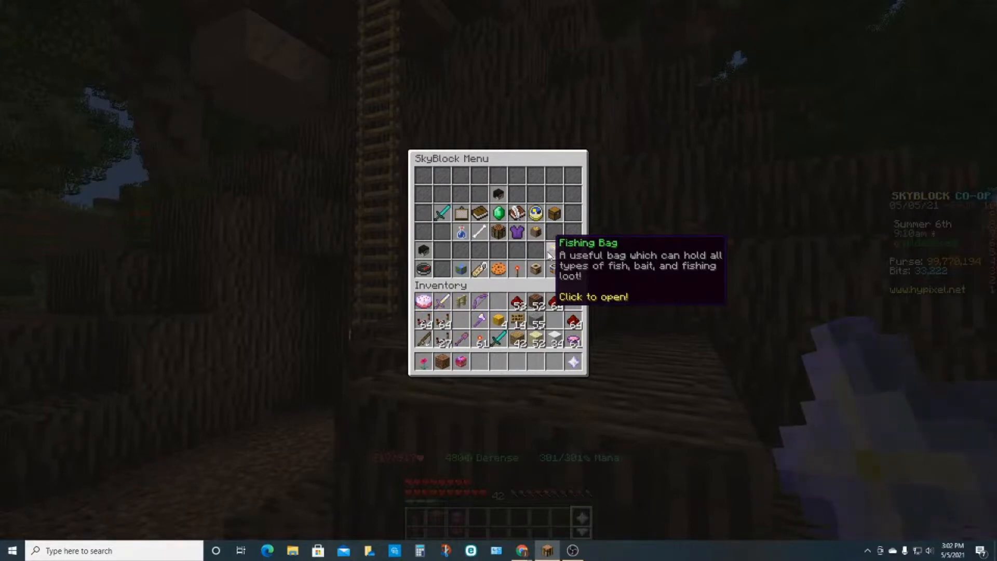
{"action": "left_click", "coordinate": [536, 247]}
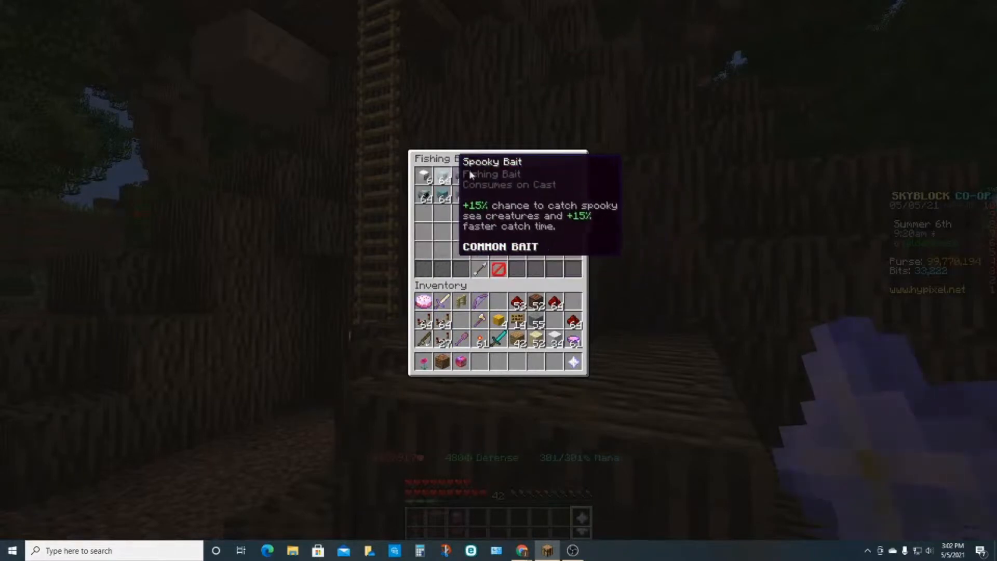
{"action": "mouse_move", "coordinate": [424, 177]}
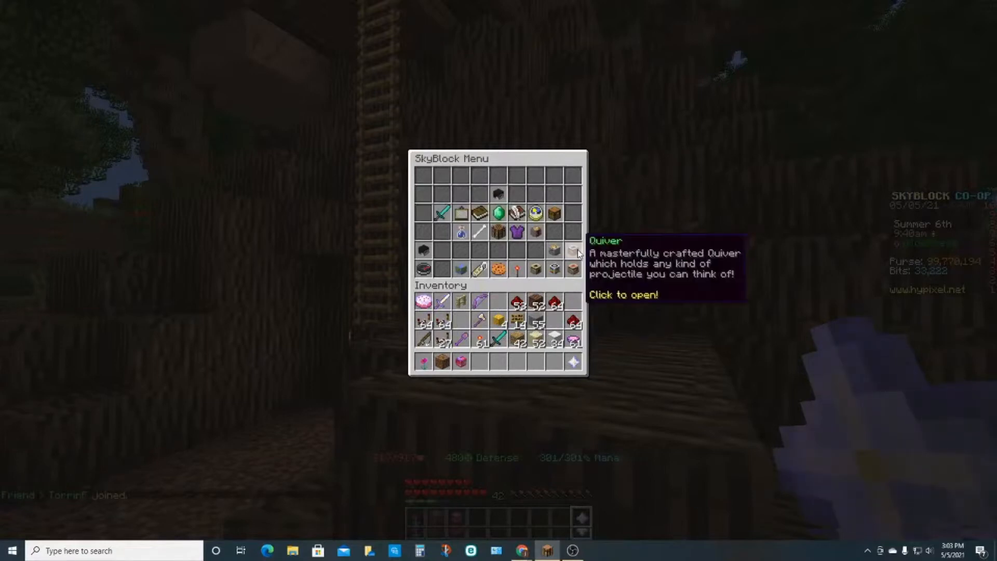
Use Fast Travel to warp back to your own Private Island.
{"action": "left_click", "coordinate": [572, 252]}
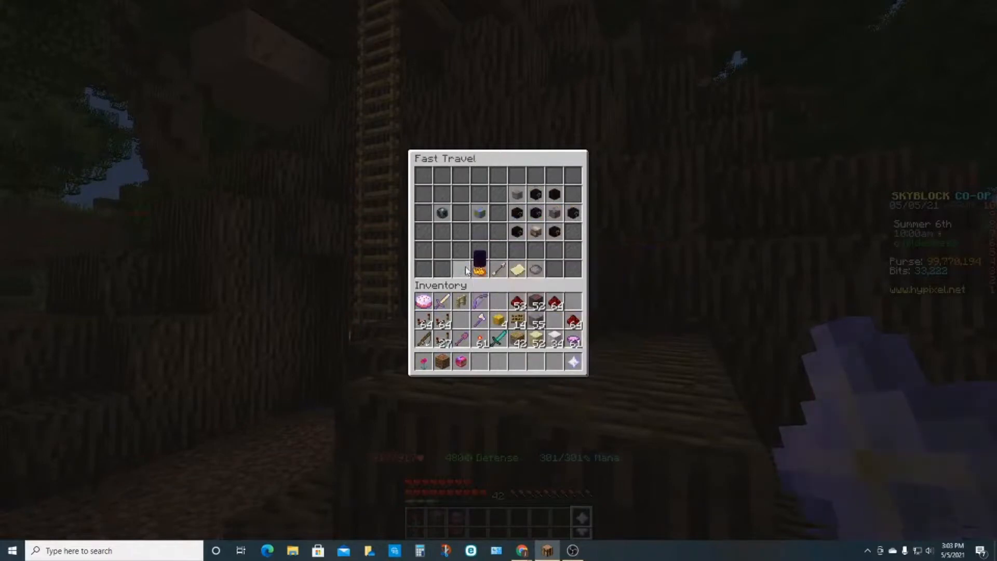
{"action": "left_click", "coordinate": [479, 258]}
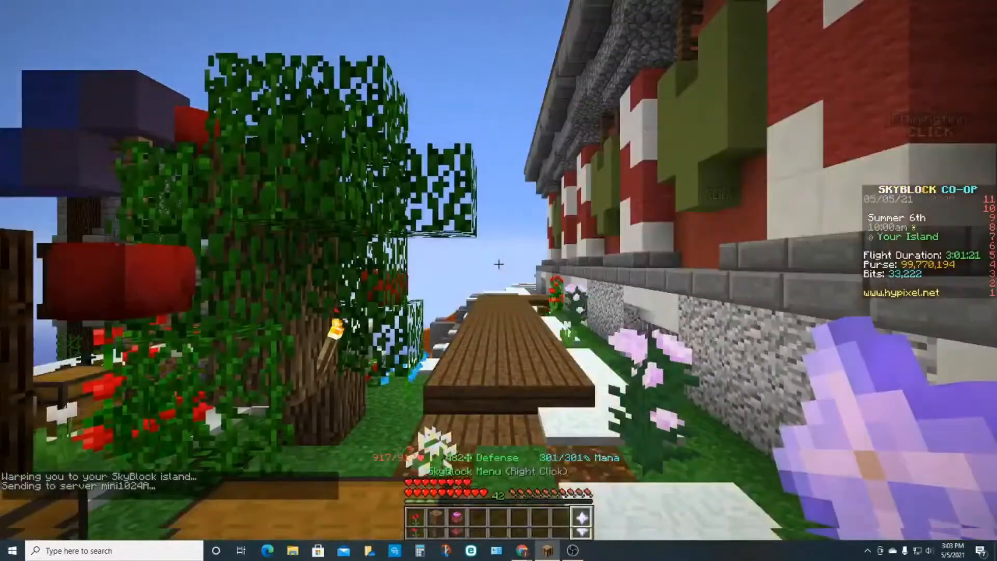
Bring up the SkyBlock Menu from the hotbar to reach Fast Travel.
{"action": "right_click", "coordinate": [499, 280]}
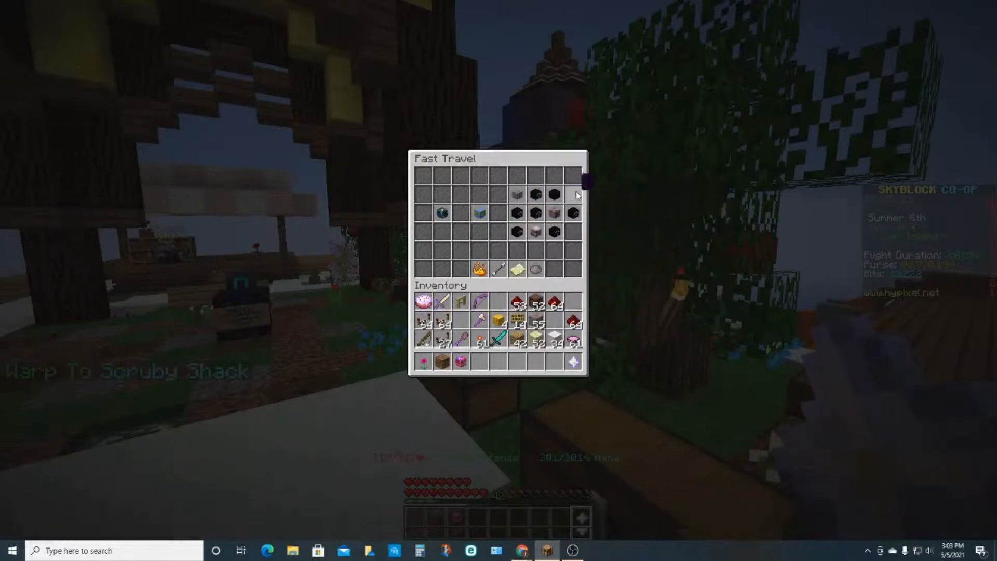
{"action": "mouse_move", "coordinate": [552, 235]}
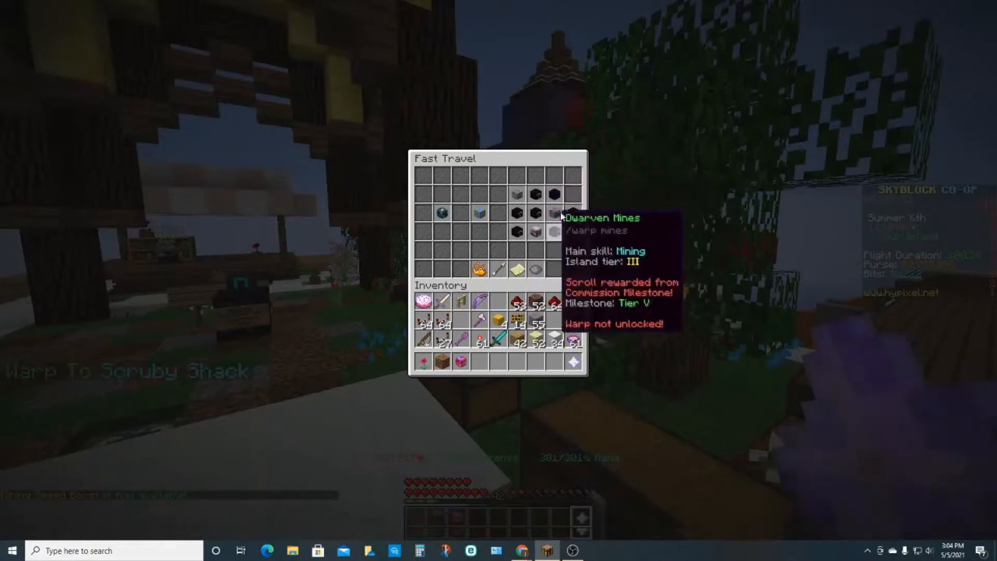
{"action": "mouse_move", "coordinate": [570, 239]}
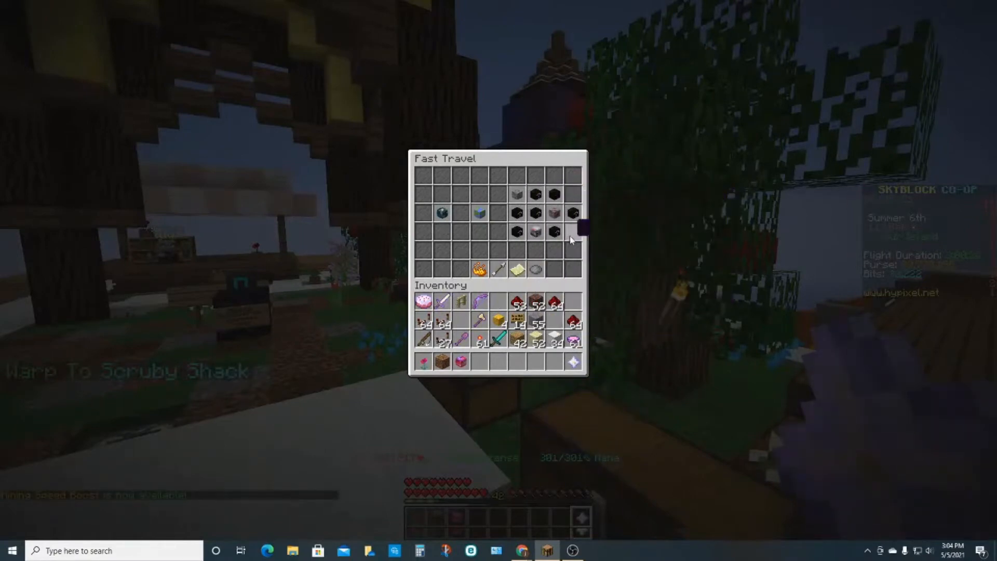
{"action": "mouse_move", "coordinate": [515, 213]}
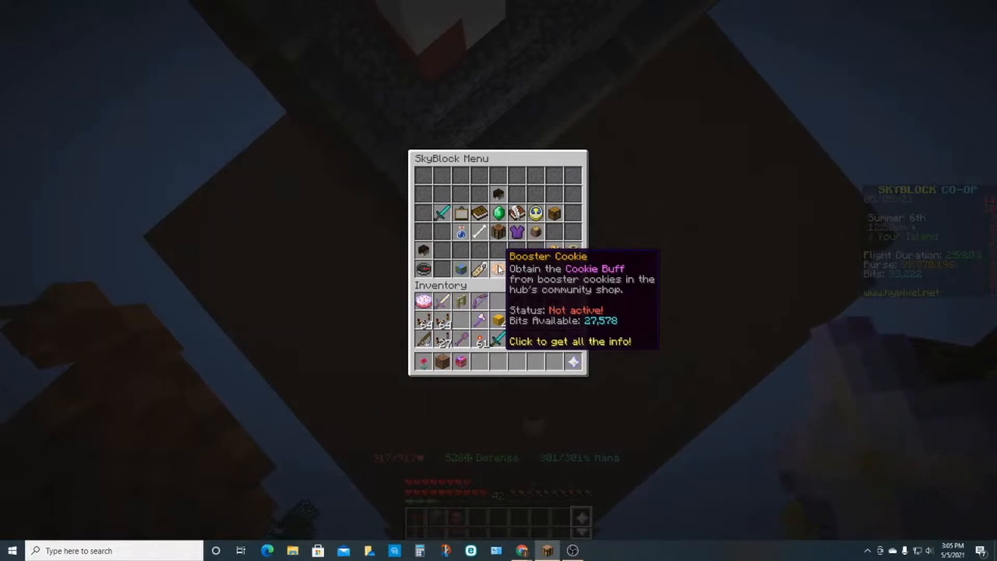
View the Booster Cookie details with perks like Permafly and anywhere bazaar access.
{"action": "left_click", "coordinate": [498, 268]}
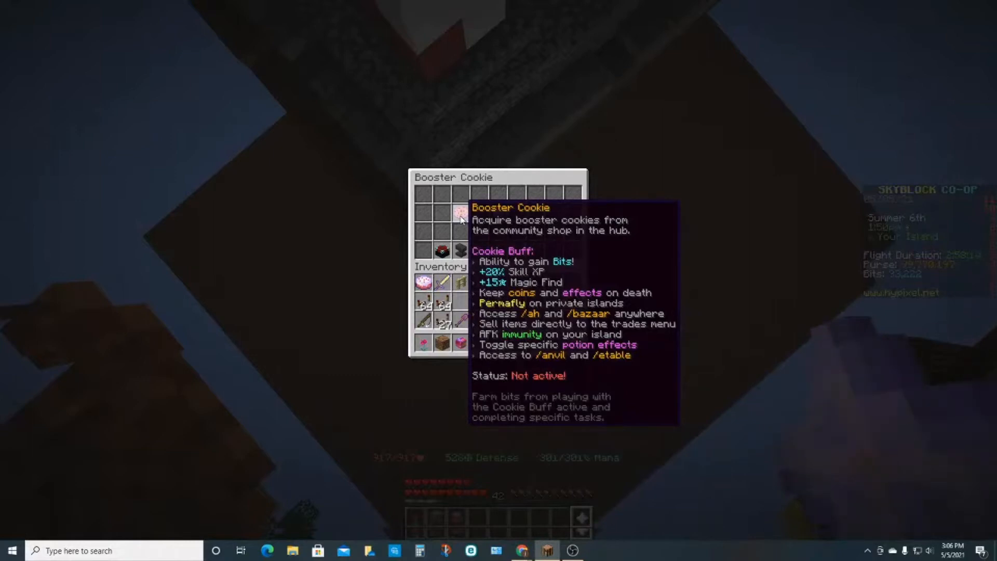
{"action": "mouse_move", "coordinate": [503, 219]}
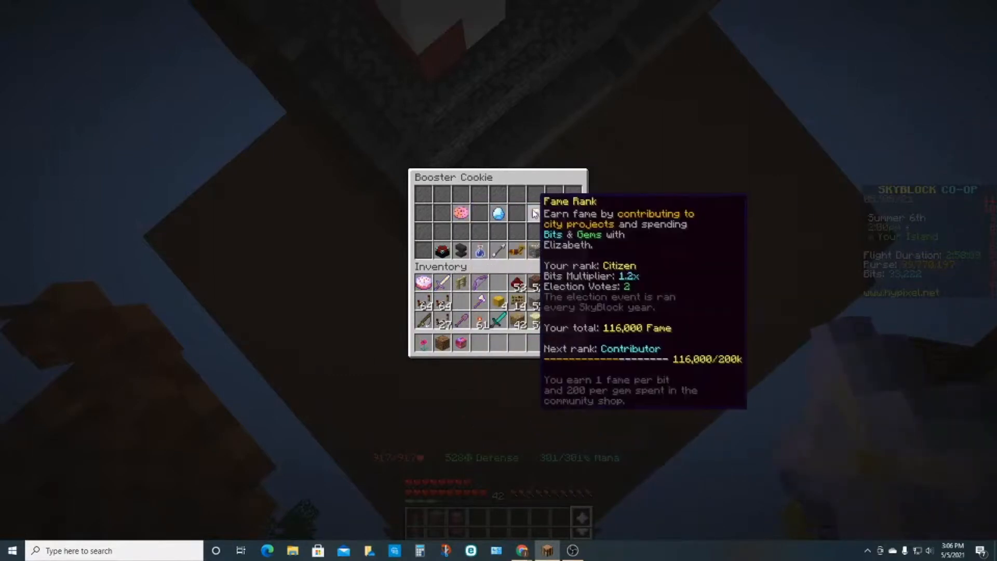
{"action": "mouse_move", "coordinate": [536, 213]}
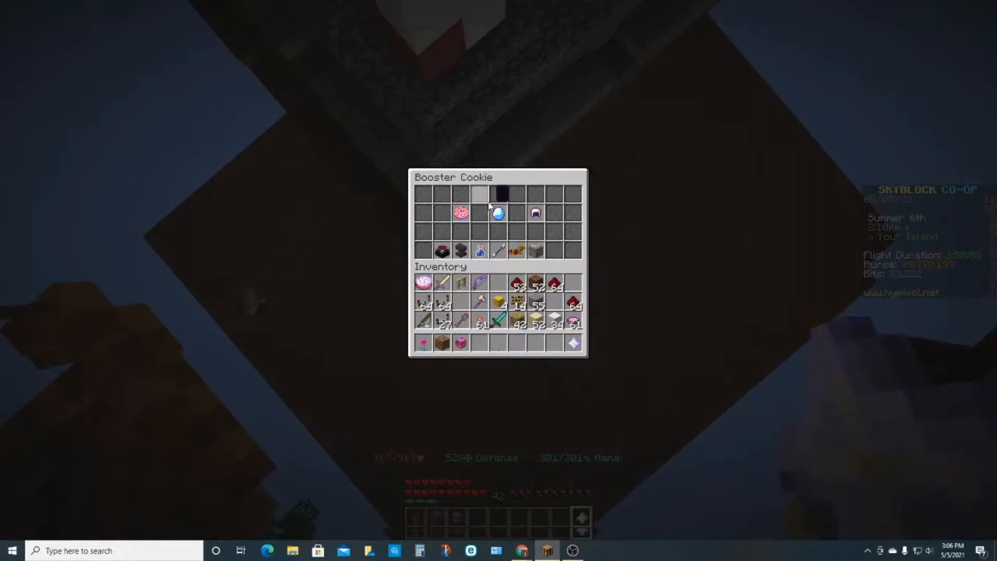
{"action": "mouse_move", "coordinate": [536, 213]}
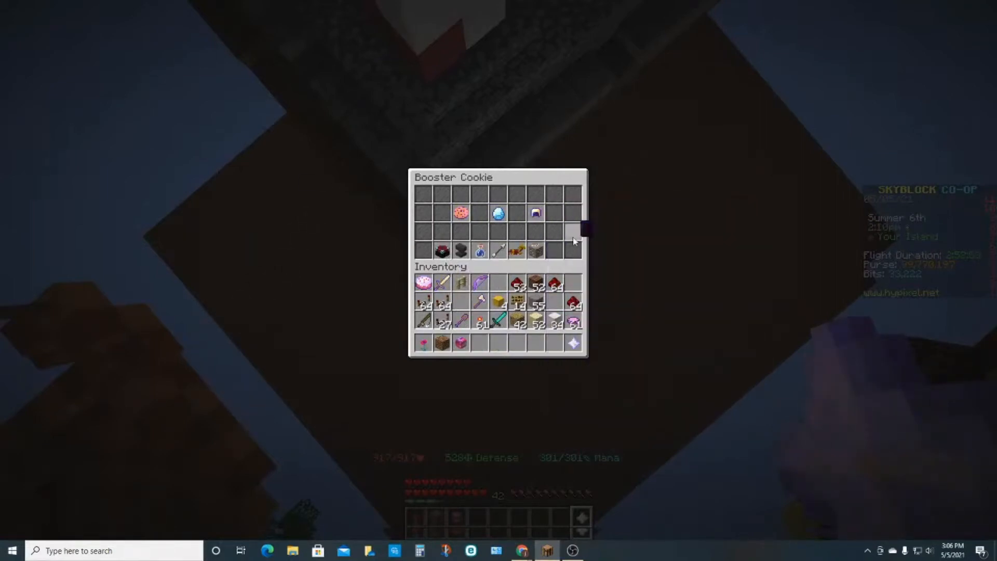
{"action": "mouse_move", "coordinate": [536, 214]}
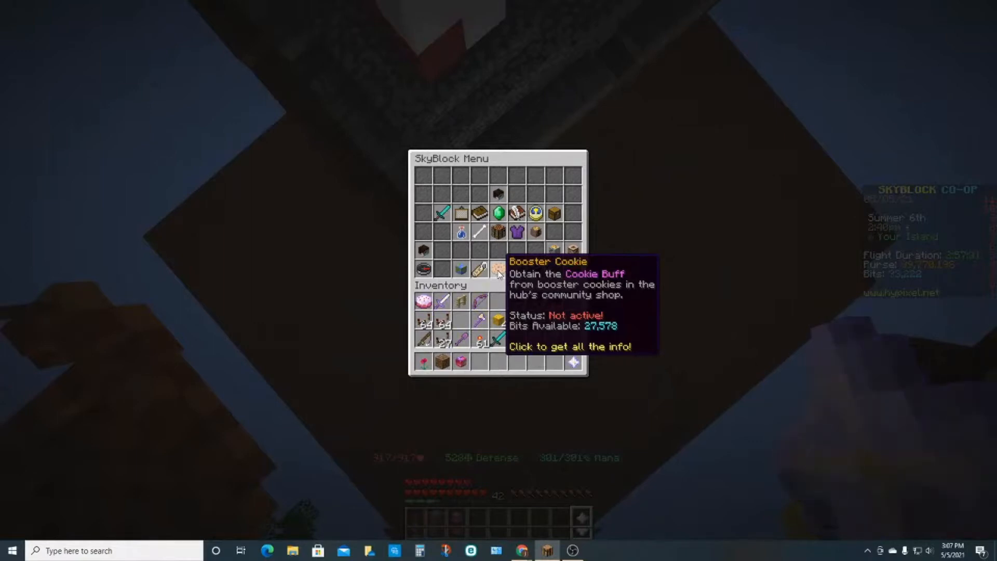
{"action": "mouse_move", "coordinate": [518, 268]}
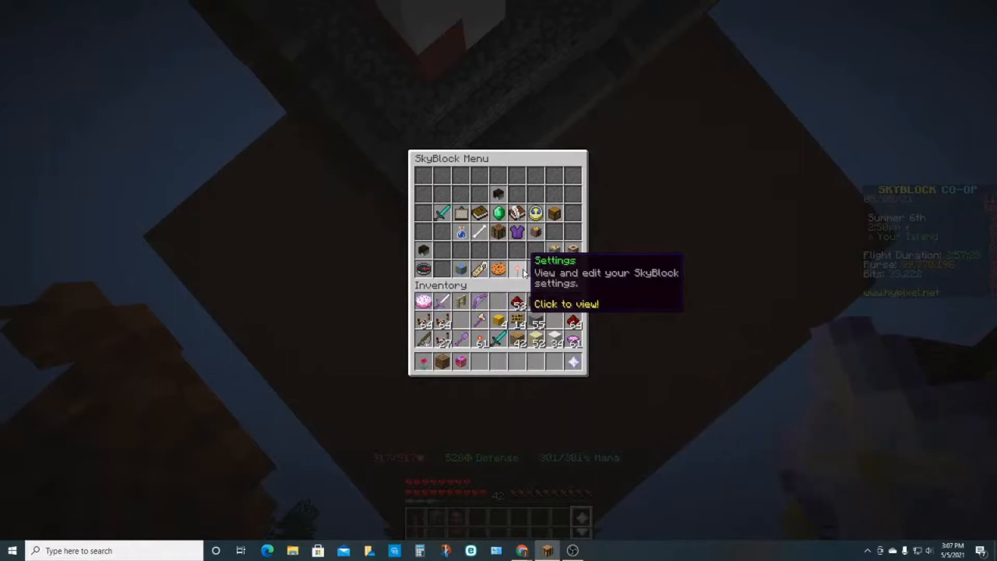
Turn Ability Chat off in the Personal Settings of the SkyBlock settings.
{"action": "left_click", "coordinate": [517, 270]}
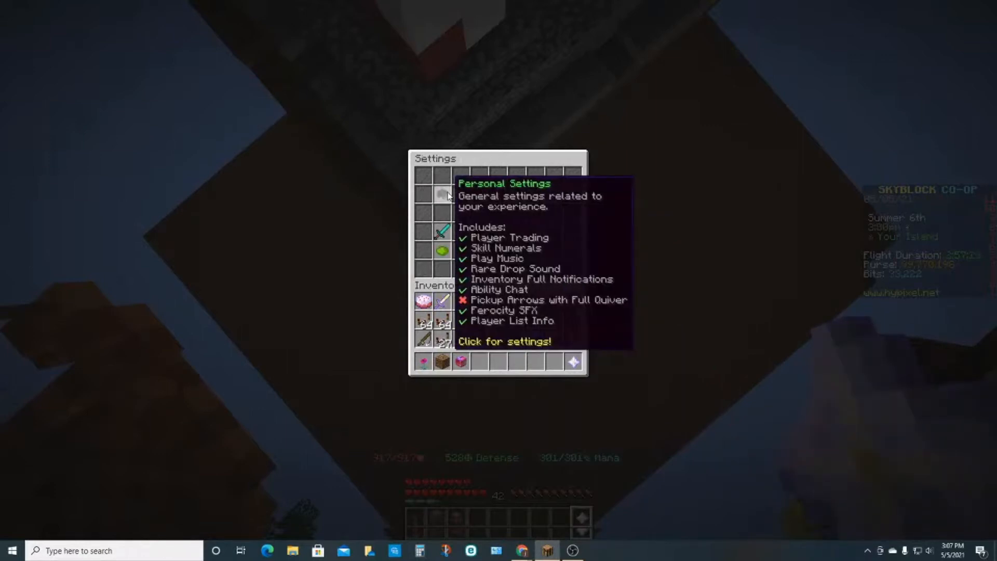
{"action": "left_click", "coordinate": [444, 194]}
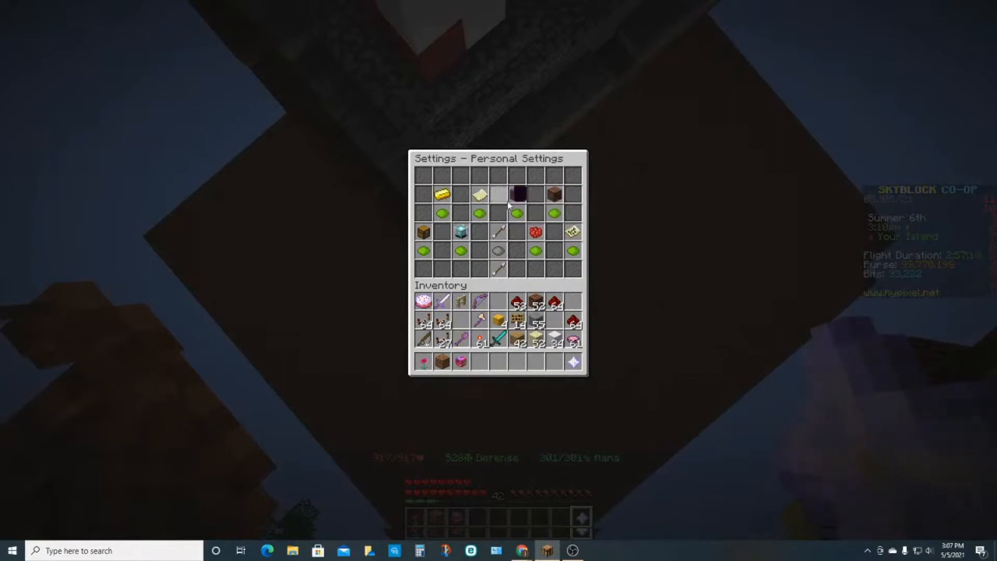
{"action": "mouse_move", "coordinate": [479, 194]}
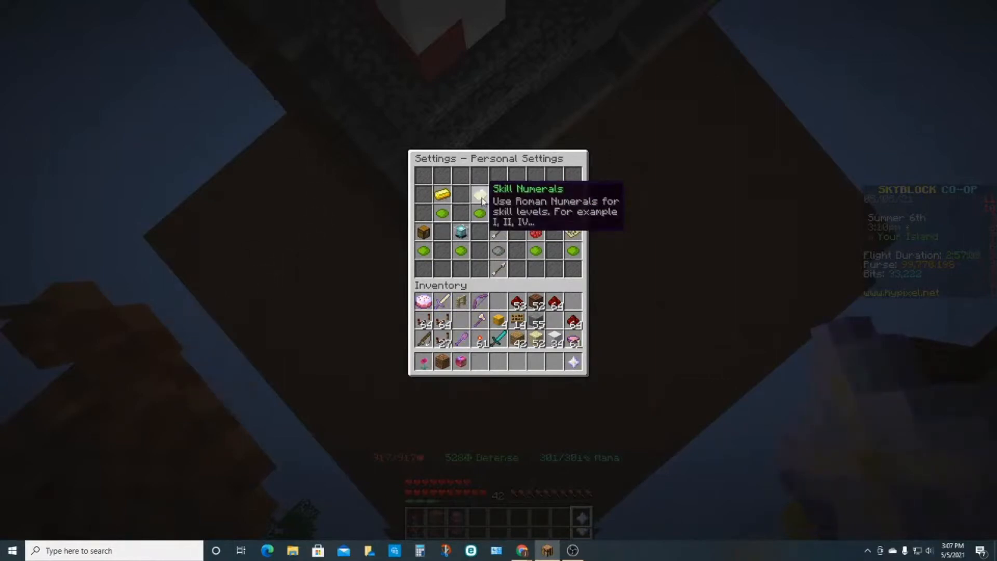
{"action": "left_click", "coordinate": [480, 193]}
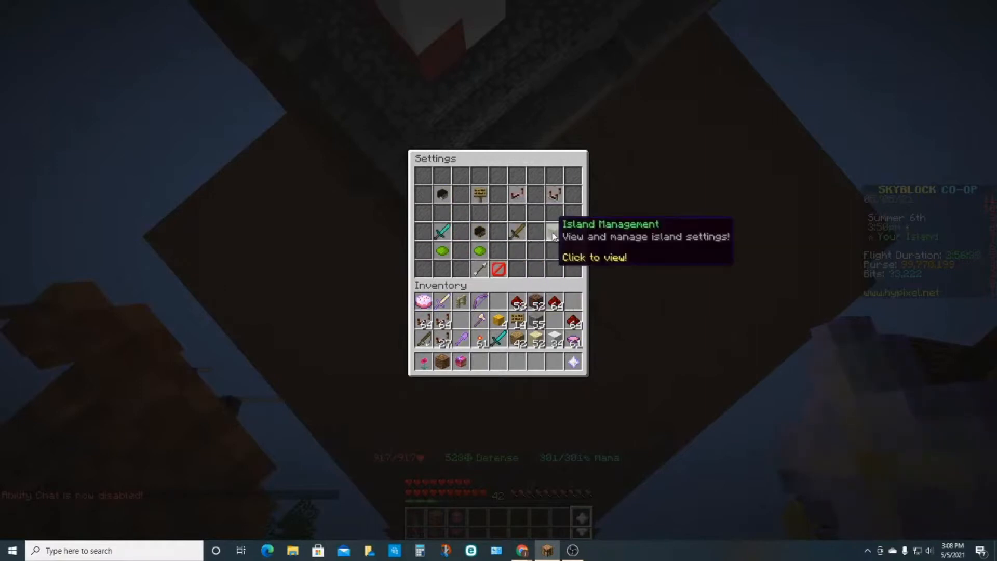
{"action": "mouse_move", "coordinate": [519, 235]}
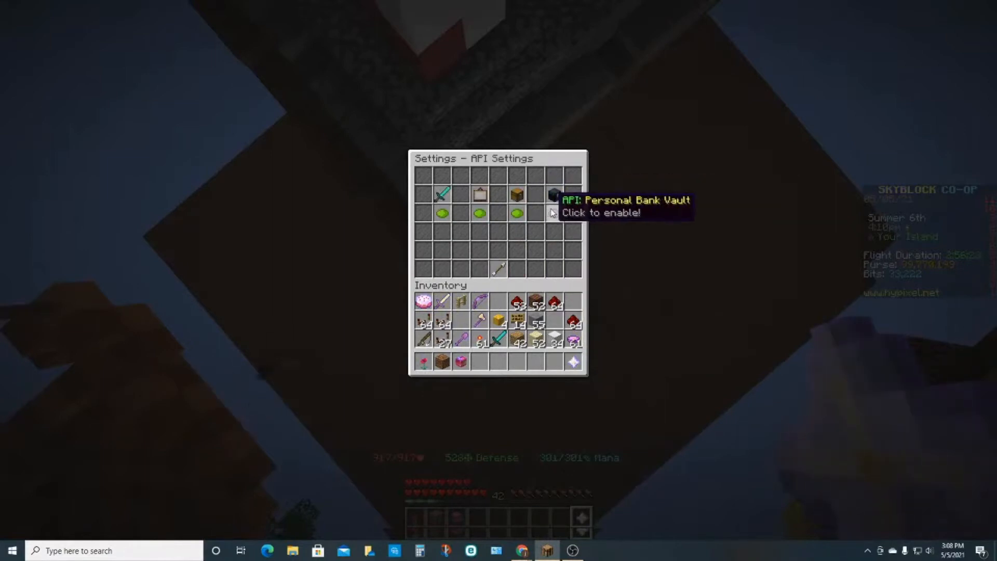
Enable API access for the Personal Bank Vault in API Settings.
{"action": "left_click", "coordinate": [555, 194]}
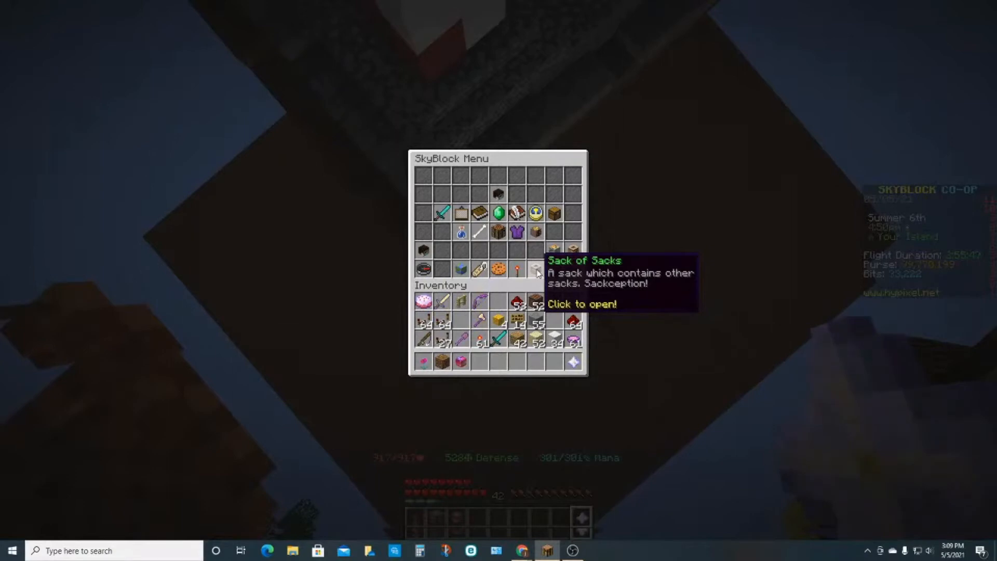
Show the Sack of Sacks with its stored foraging and husbandry sacks.
{"action": "left_click", "coordinate": [536, 272]}
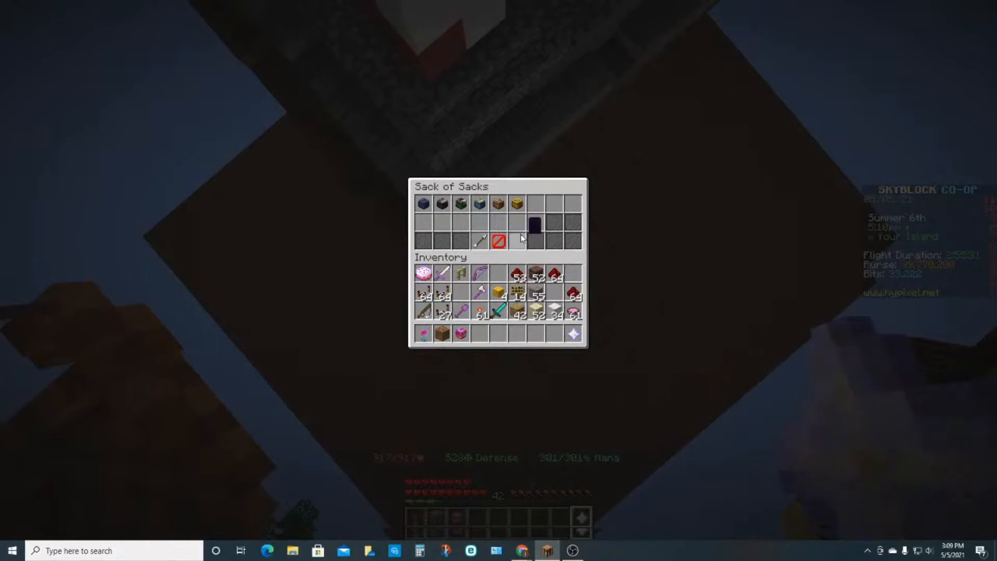
{"action": "mouse_move", "coordinate": [460, 204]}
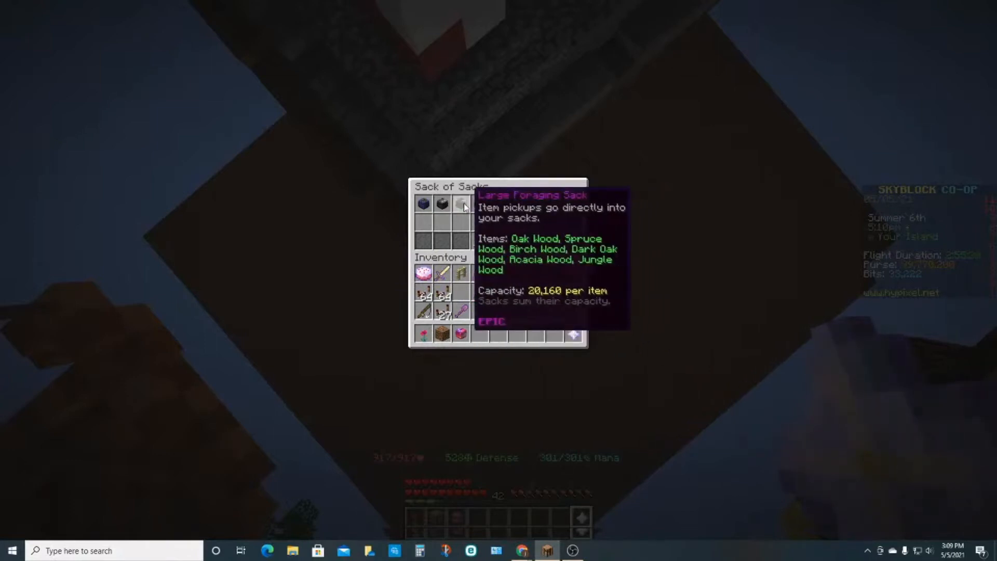
{"action": "mouse_move", "coordinate": [423, 204]}
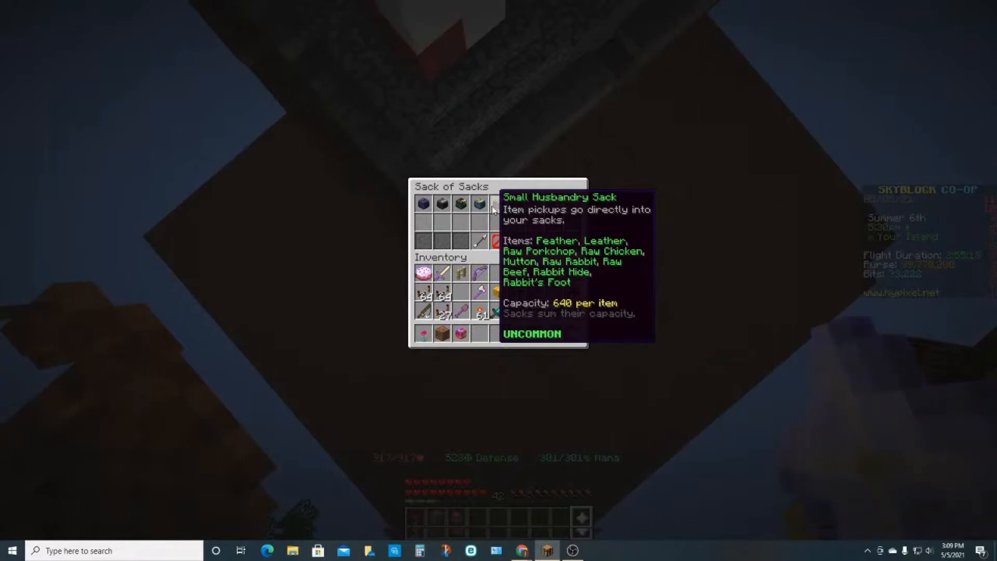
{"action": "mouse_move", "coordinate": [641, 263]}
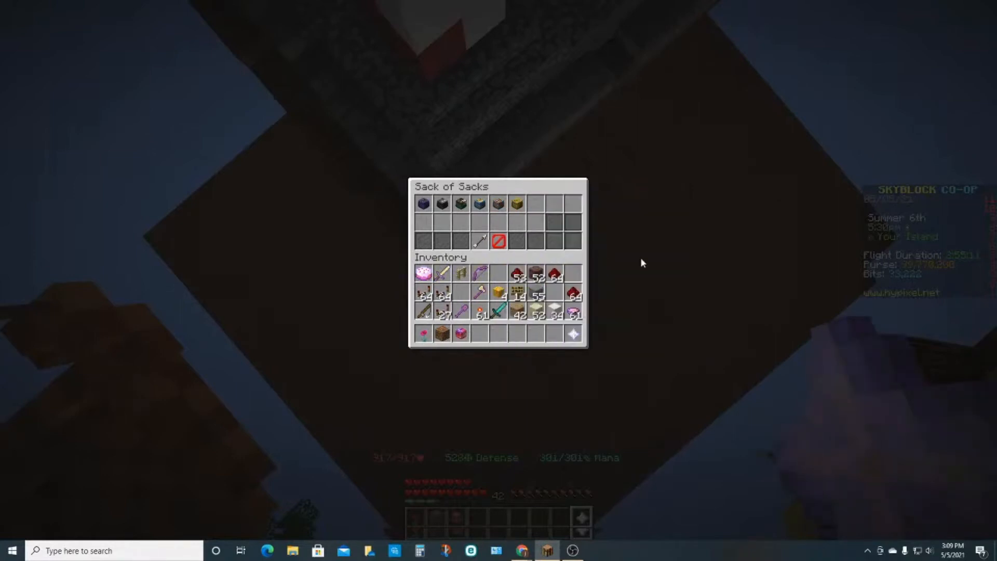
{"action": "mouse_move", "coordinate": [608, 227]}
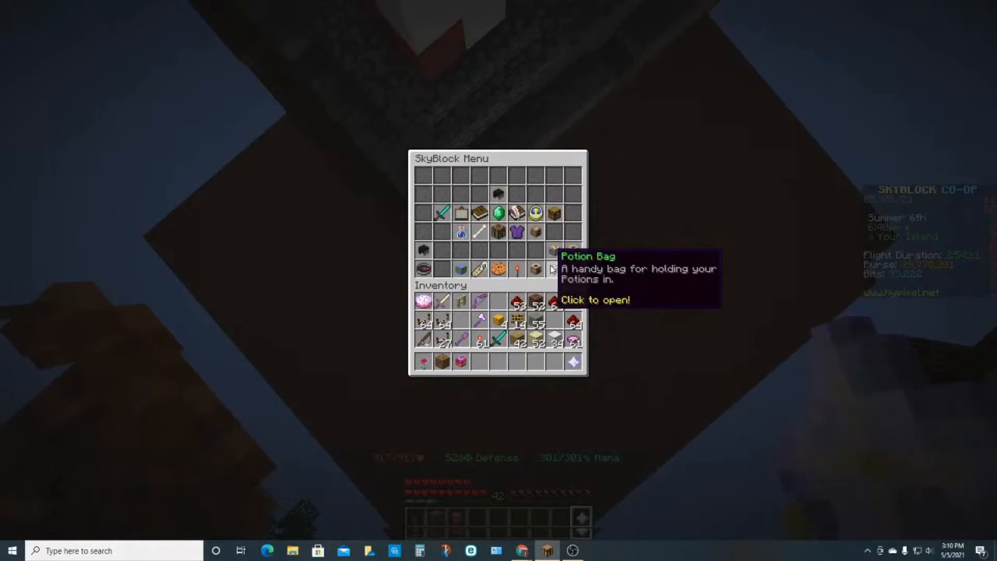
Show the Potion Bag with its two rows of stored potions.
{"action": "left_click", "coordinate": [553, 268]}
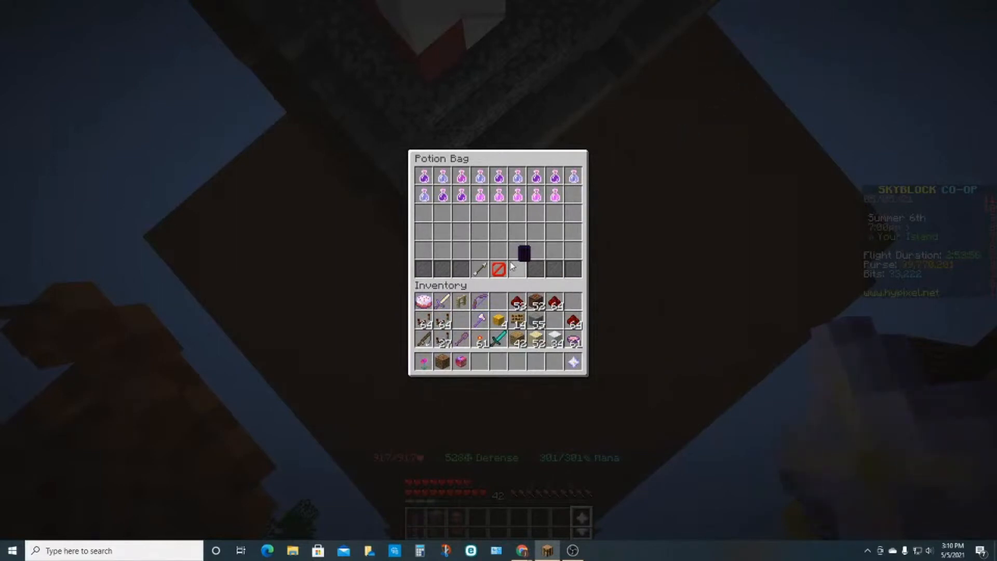
{"action": "left_click", "coordinate": [524, 254]}
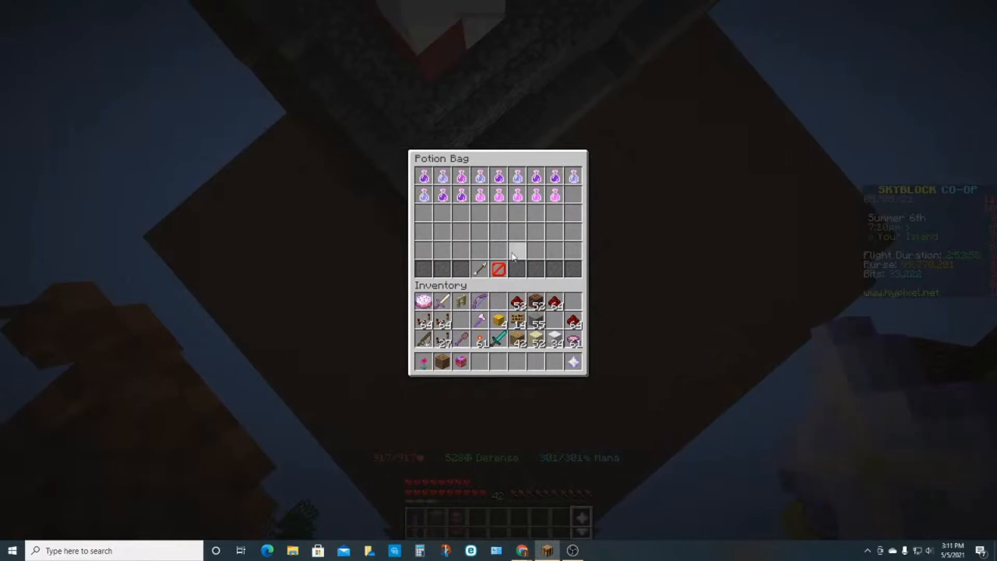
{"action": "mouse_move", "coordinate": [406, 179]}
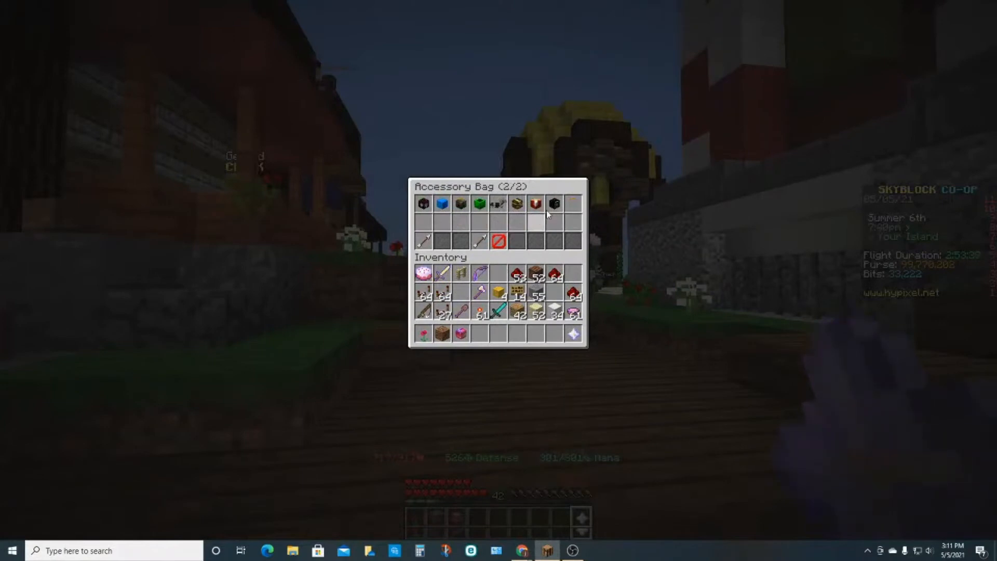
{"action": "mouse_move", "coordinate": [442, 203]}
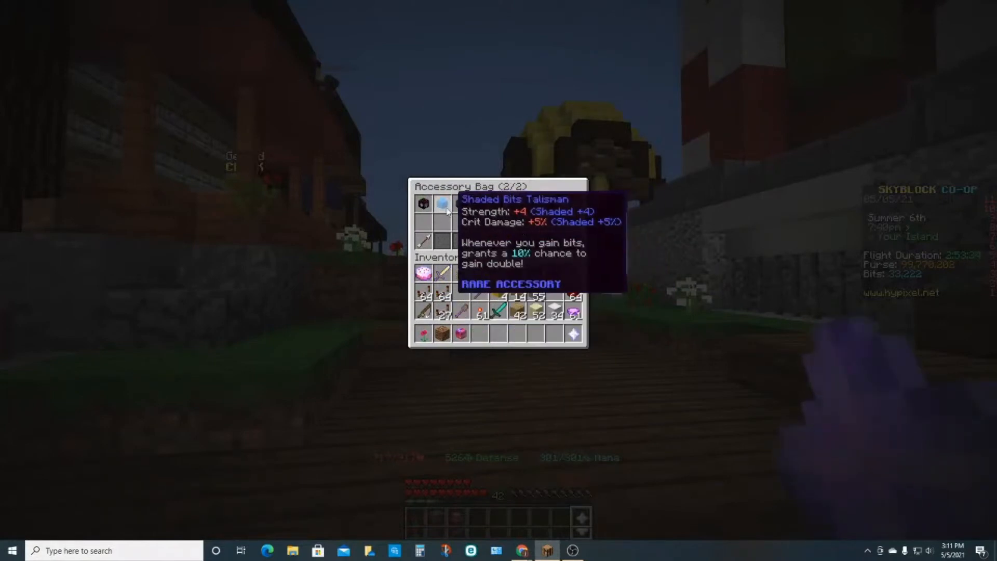
{"action": "mouse_move", "coordinate": [424, 204]}
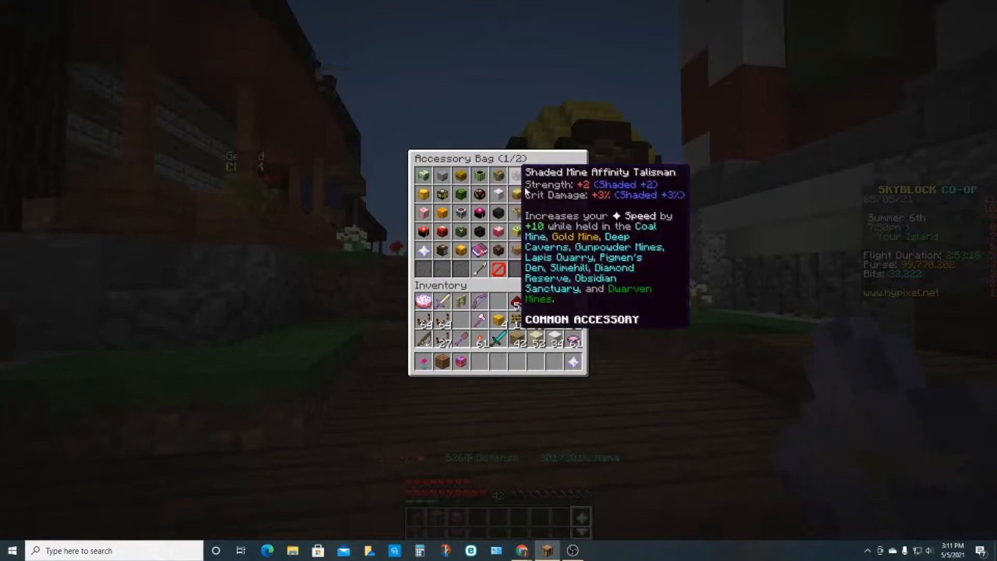
{"action": "mouse_move", "coordinate": [517, 250]}
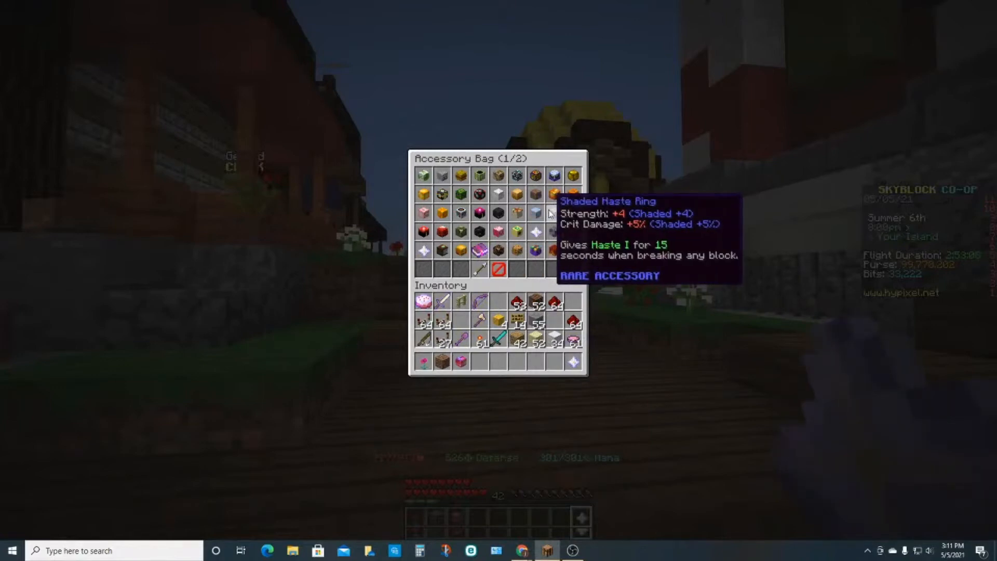
{"action": "mouse_move", "coordinate": [517, 177]}
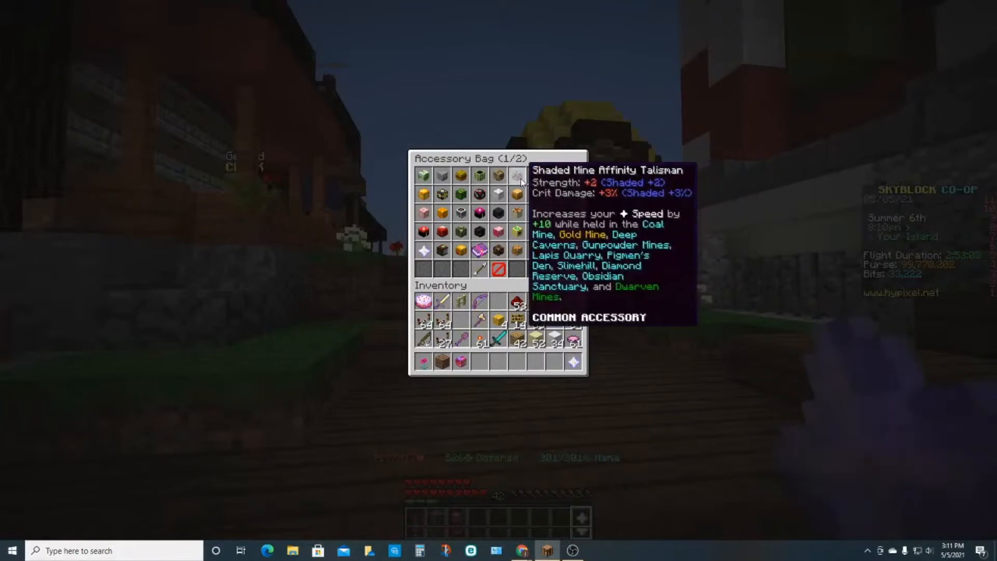
{"action": "mouse_move", "coordinate": [498, 188]}
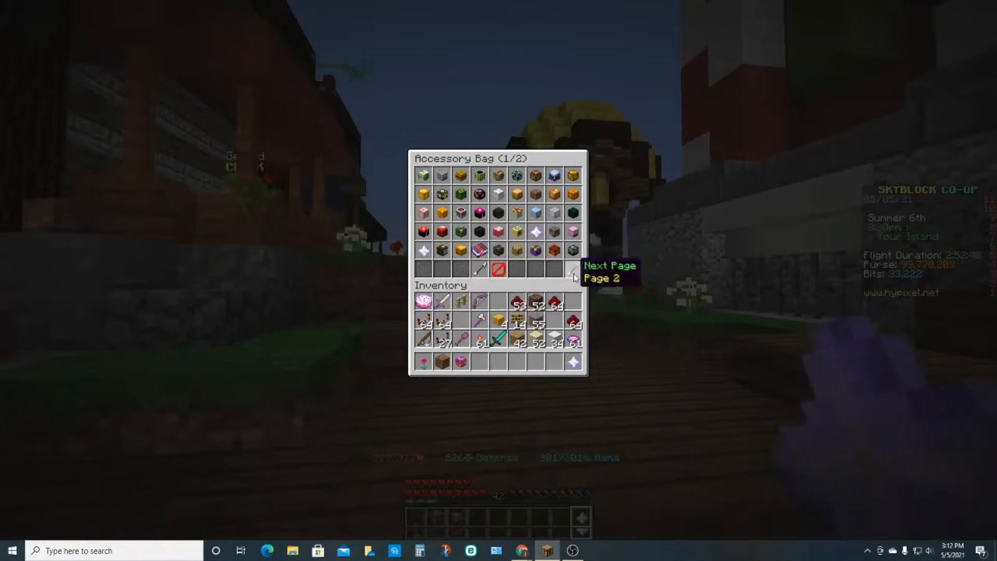
{"action": "left_click", "coordinate": [572, 269]}
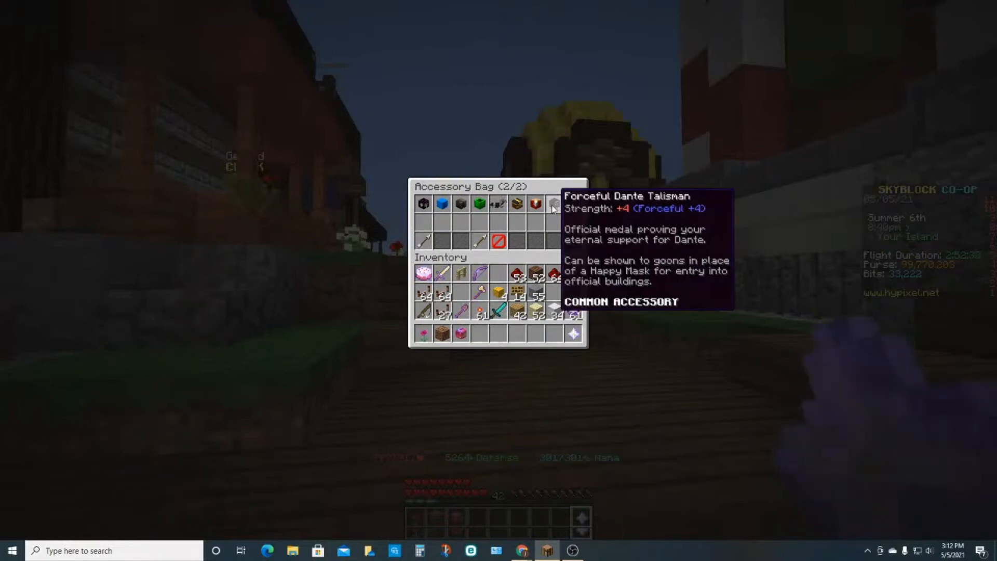
{"action": "mouse_move", "coordinate": [536, 203]}
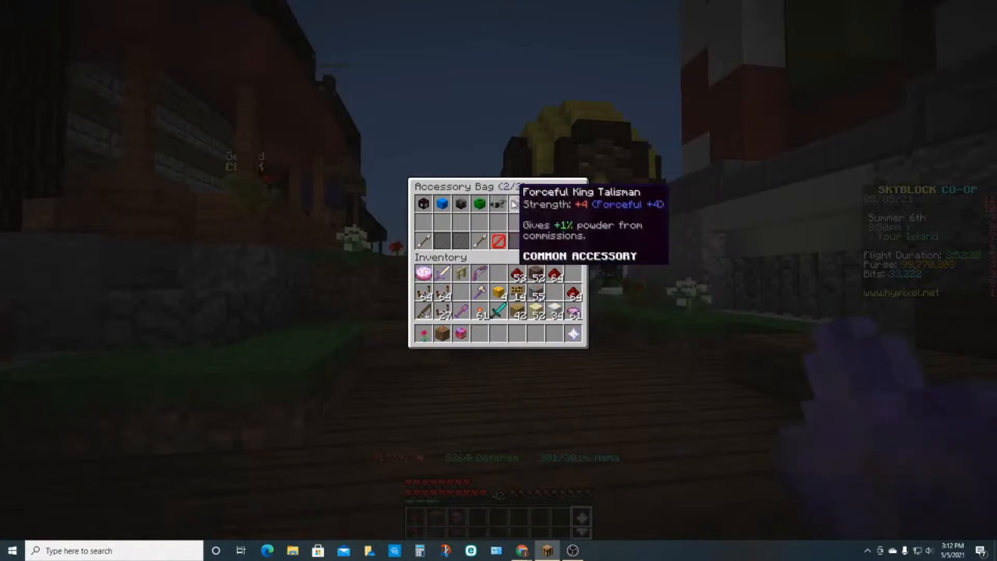
{"action": "mouse_move", "coordinate": [480, 204]}
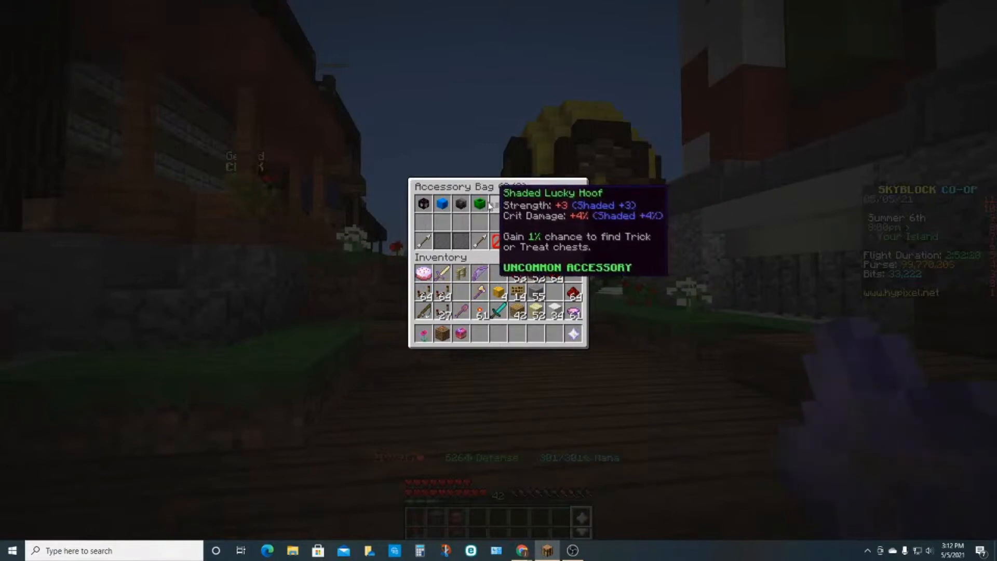
{"action": "mouse_move", "coordinate": [423, 203]}
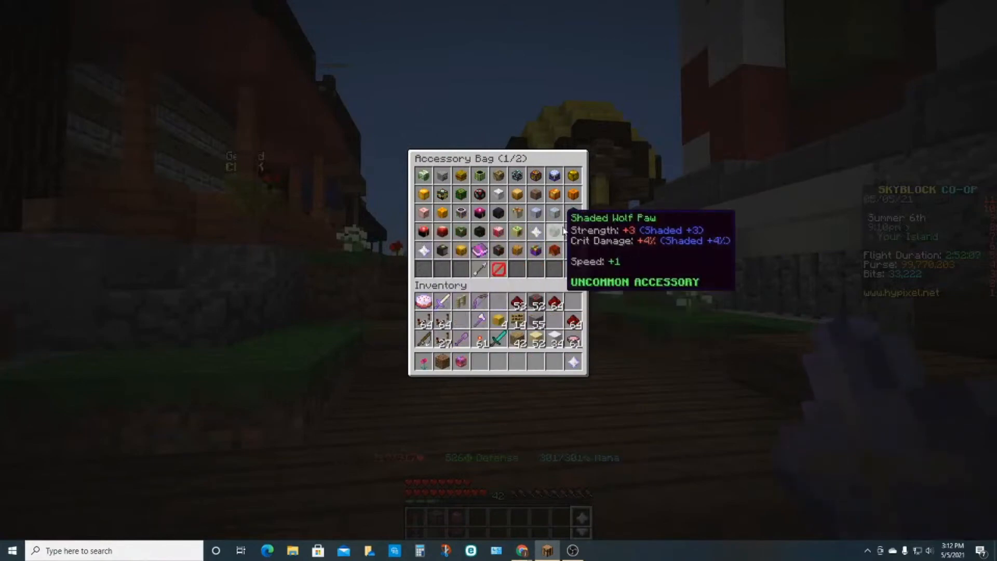
{"action": "mouse_move", "coordinate": [480, 193]}
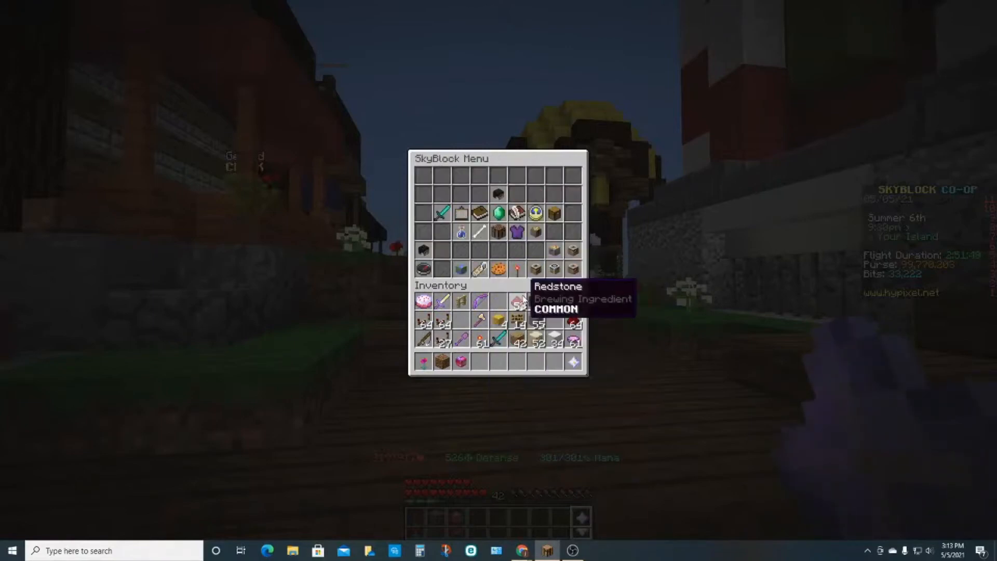
{"action": "mouse_move", "coordinate": [570, 287]}
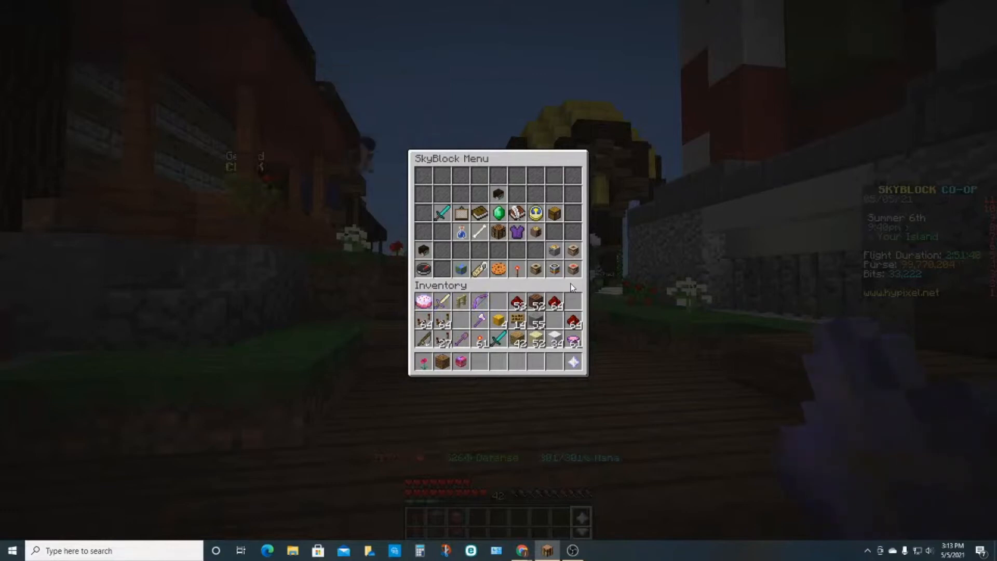
{"action": "key", "text": "Escape"}
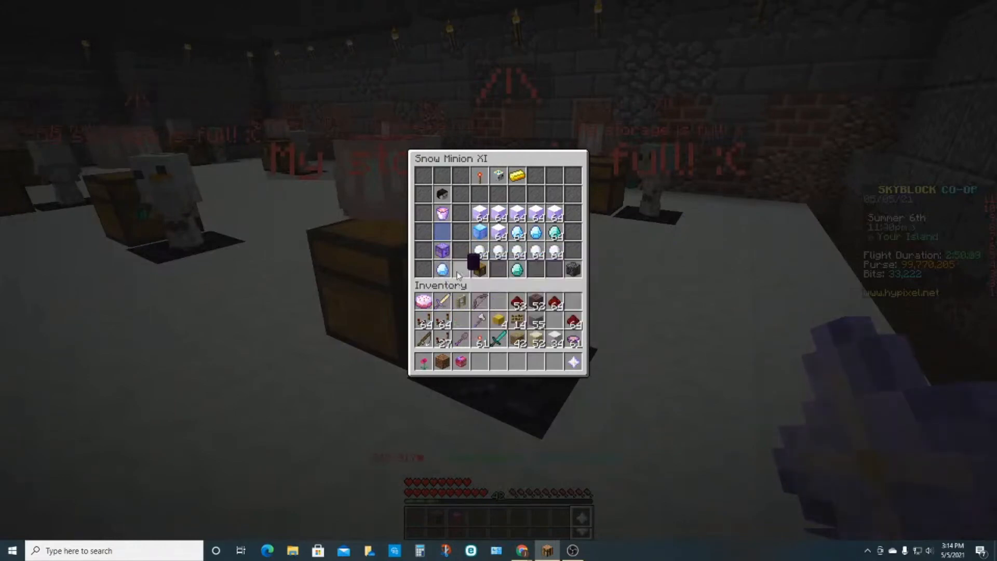
{"action": "mouse_move", "coordinate": [443, 271]}
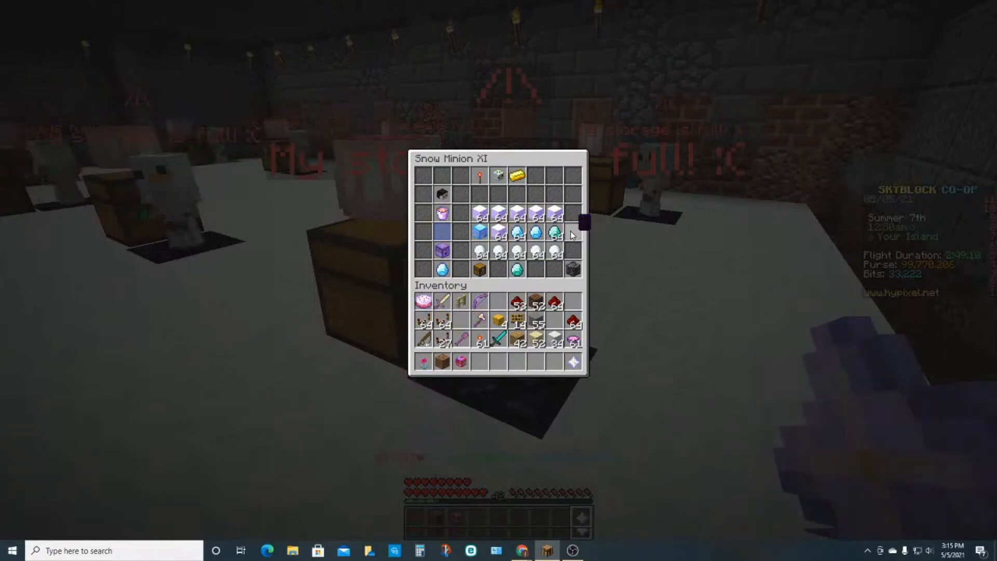
Close the snow minion window and then the player inventory to return to the island.
{"action": "key", "text": "Escape"}
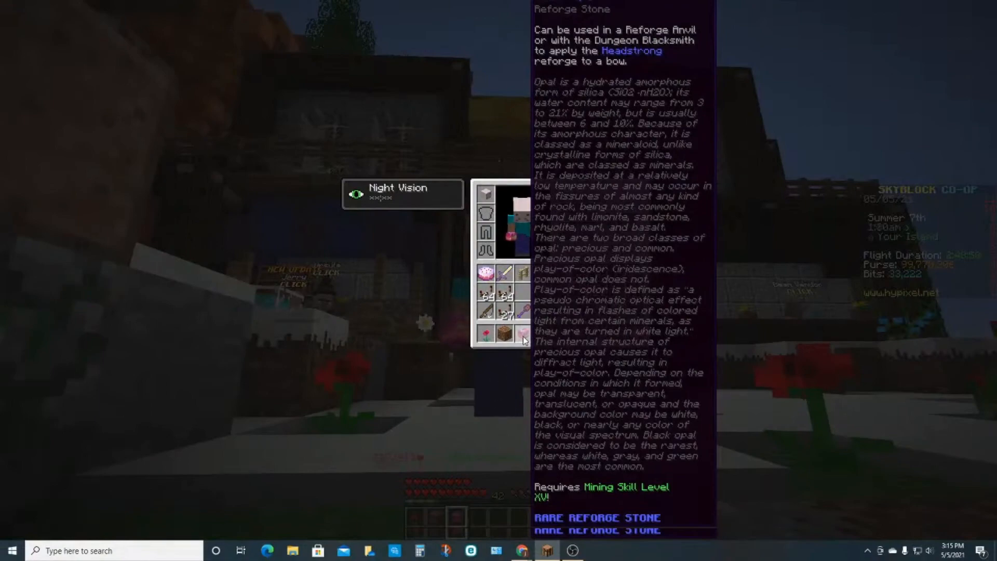
{"action": "key", "text": "Escape"}
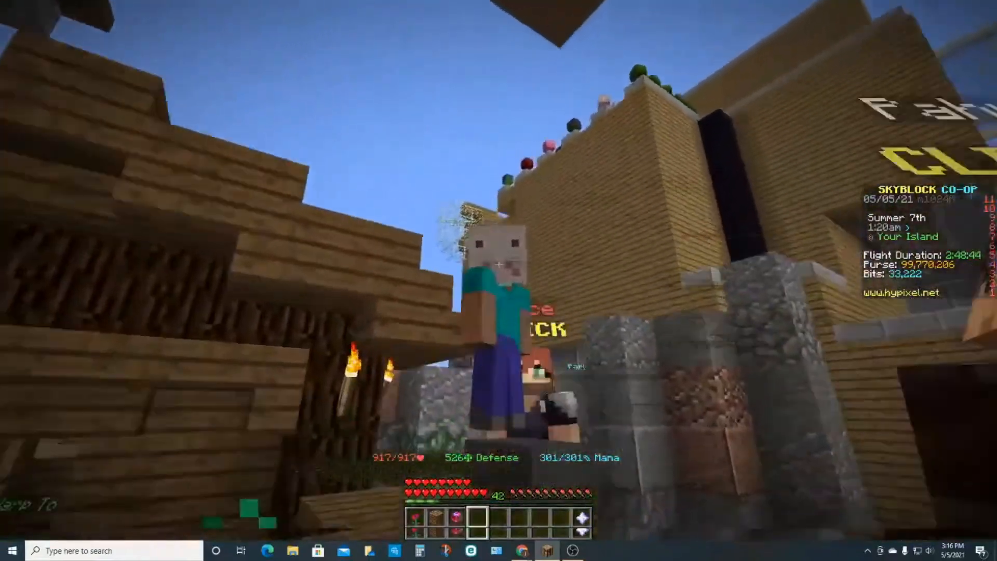
{"action": "mouse_move", "coordinate": [498, 262]}
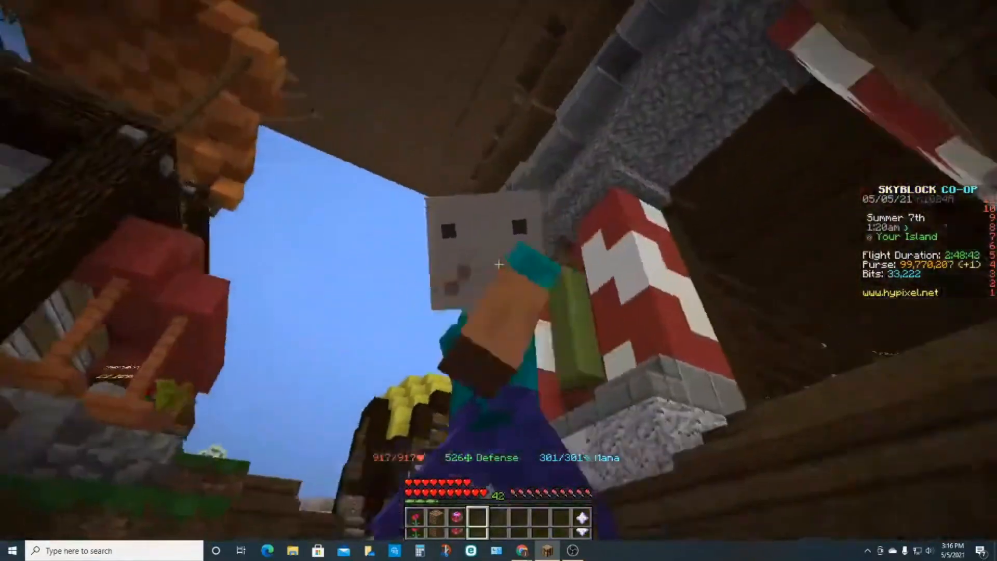